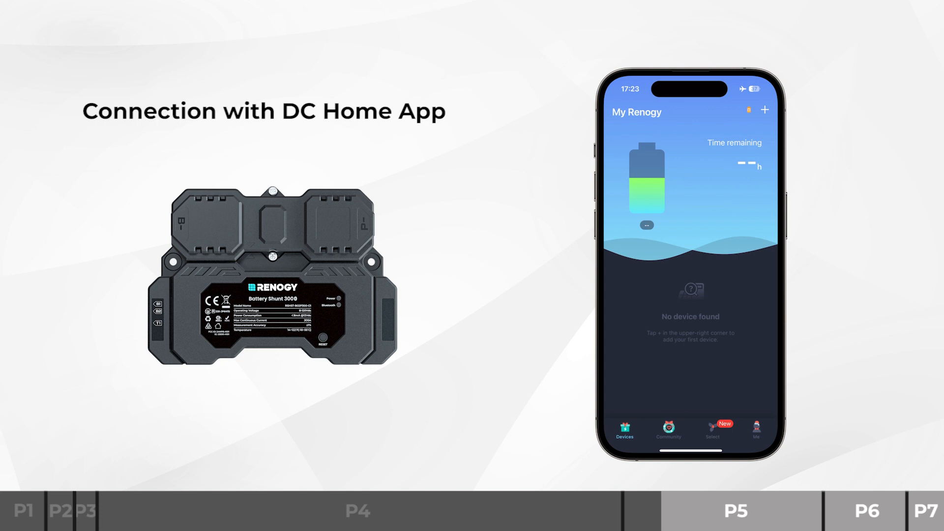
Search for nearby devices and confirm pairing with the found Battery Shunt 300
{"action": "left_click", "coordinate": [765, 109]}
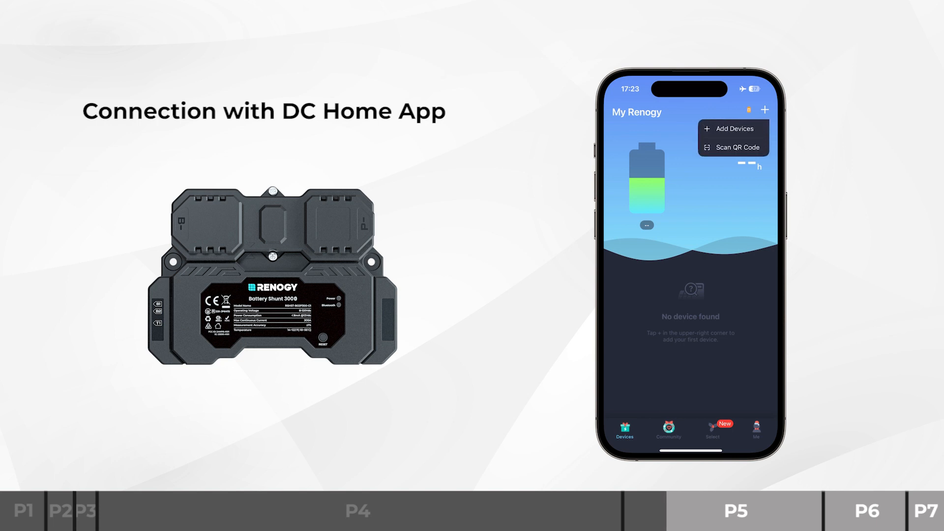
{"action": "left_click", "coordinate": [732, 128]}
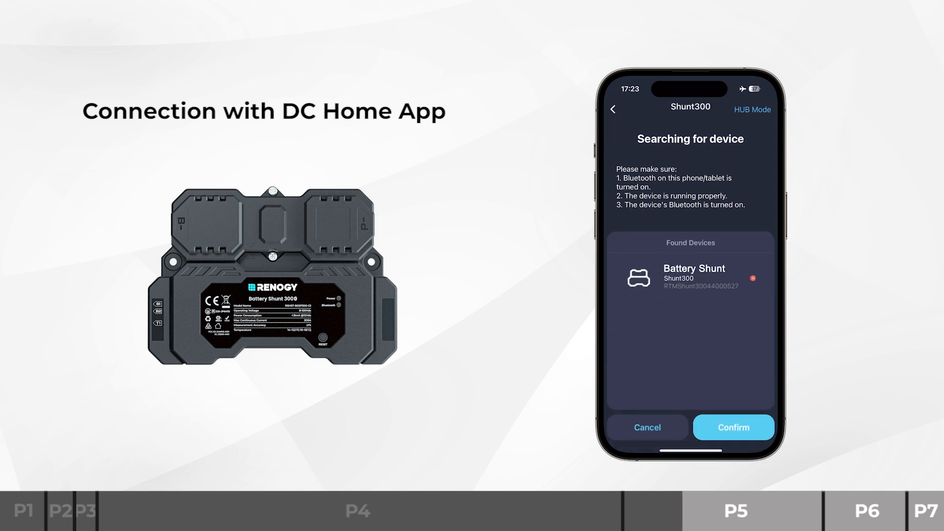
{"action": "left_click", "coordinate": [731, 428]}
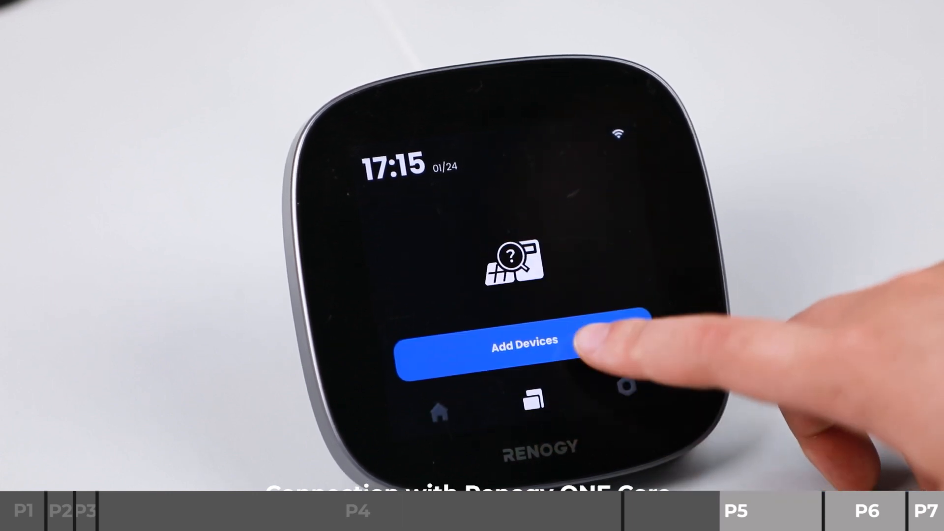
Add the discovered Battery Shunt to the ONE Core hub and begin entering its rated Ah
{"action": "left_click", "coordinate": [522, 340]}
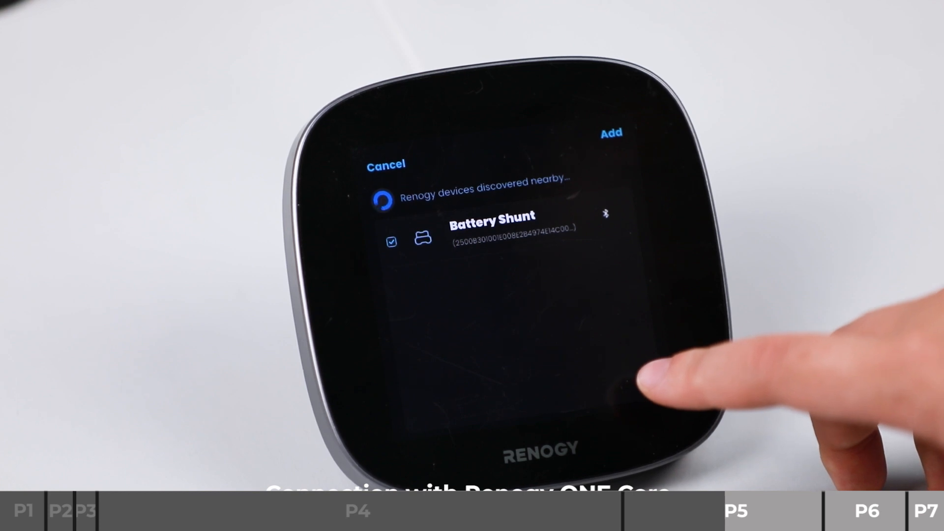
{"action": "left_click", "coordinate": [610, 133]}
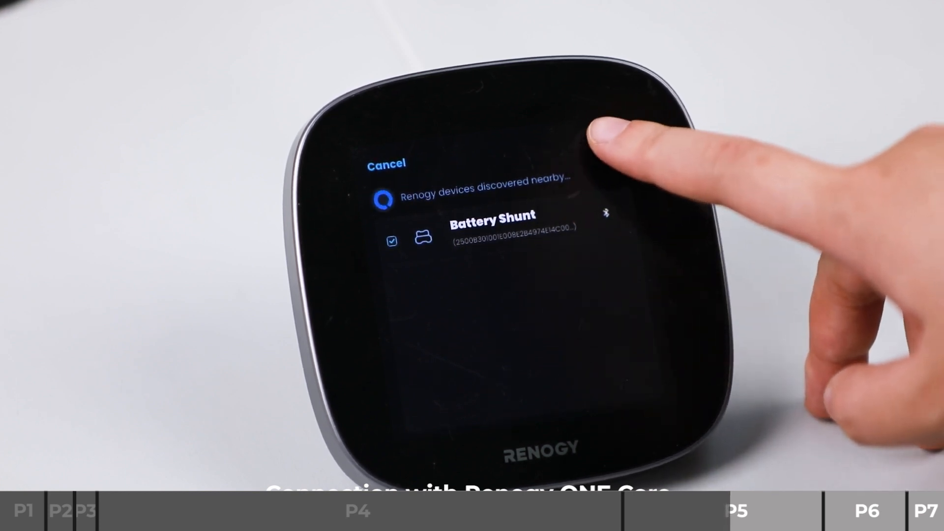
{"action": "left_click", "coordinate": [610, 130]}
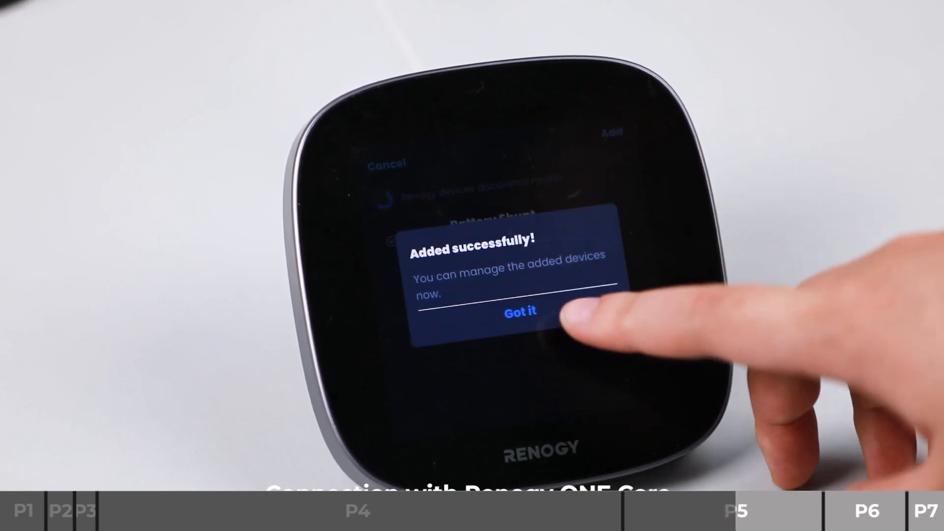
{"action": "left_click", "coordinate": [520, 311]}
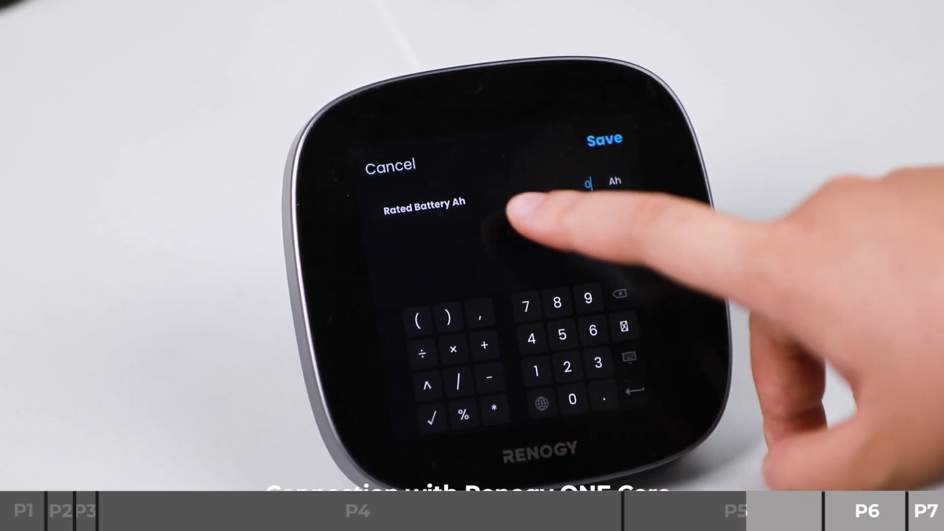
{"action": "left_click", "coordinate": [604, 138]}
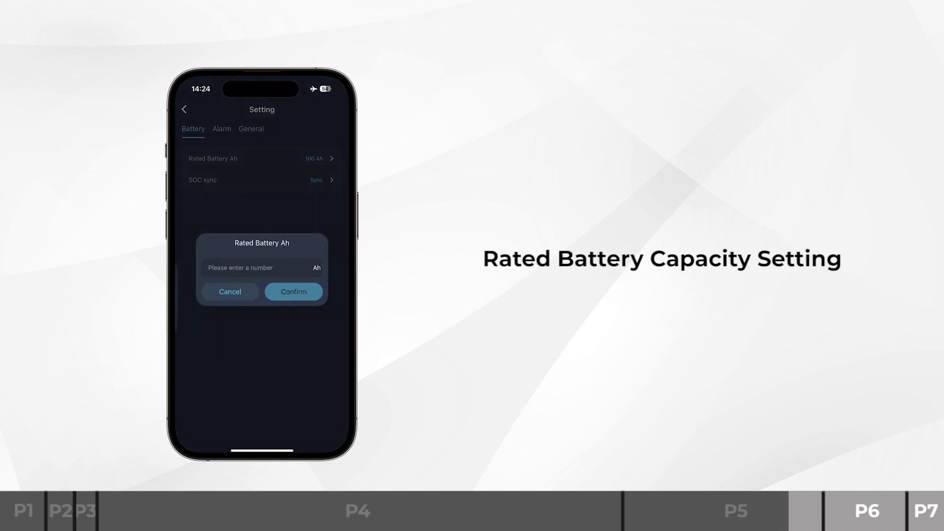
Confirm the 100 Ah rated capacity and run SOC sync on the Shunt300
{"action": "left_click", "coordinate": [229, 291]}
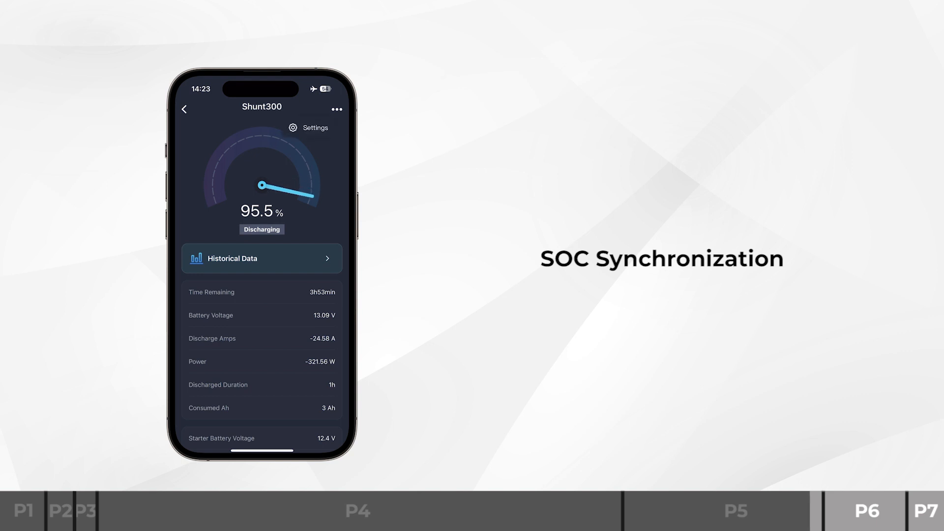
{"action": "left_click", "coordinate": [314, 128]}
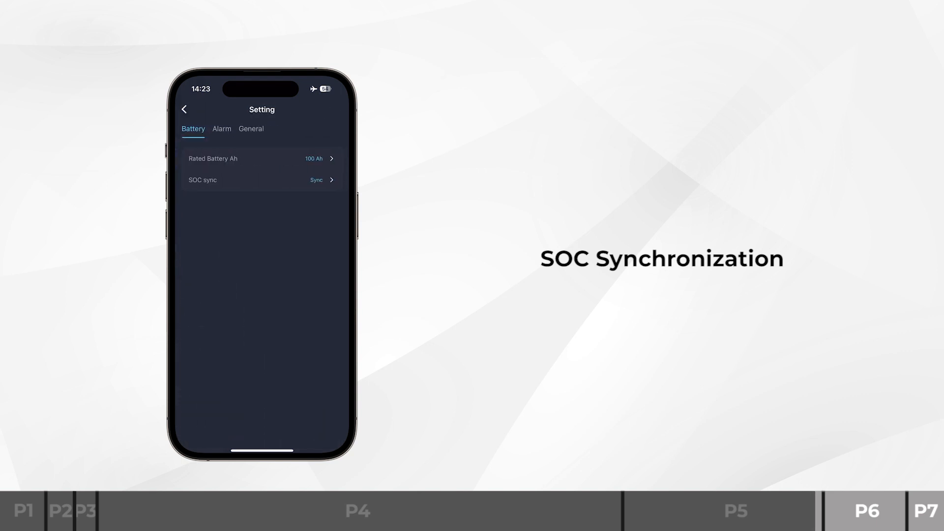
{"action": "left_click", "coordinate": [261, 178]}
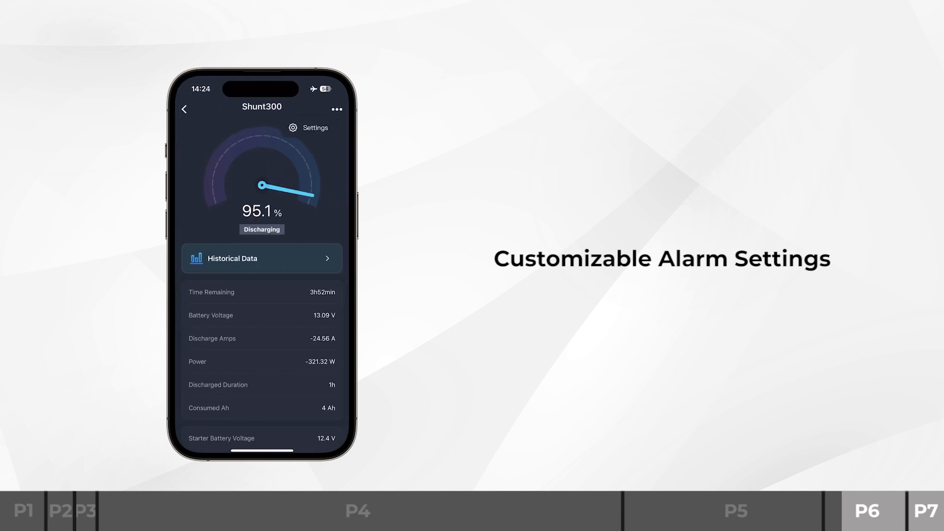
Review the Shunt300 Alarm settings, then view its Historical Data records
{"action": "left_click", "coordinate": [307, 128]}
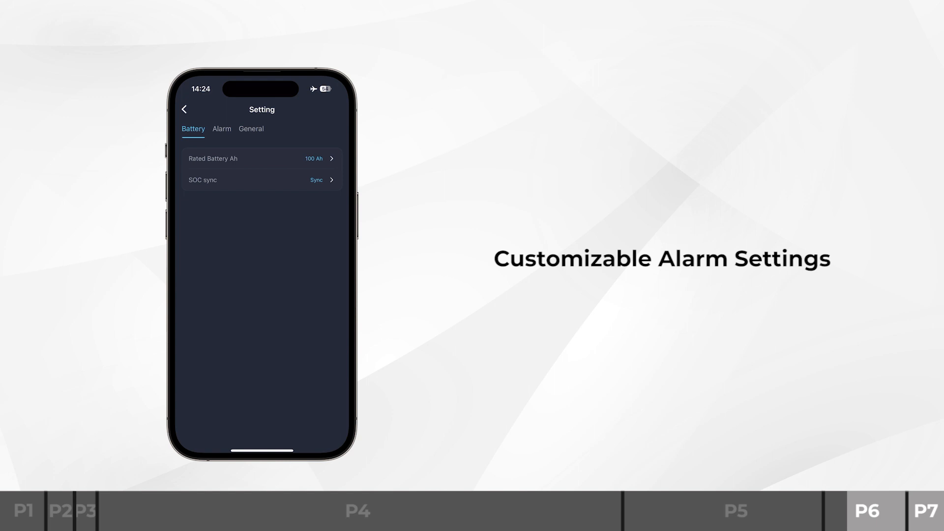
{"action": "left_click", "coordinate": [221, 128]}
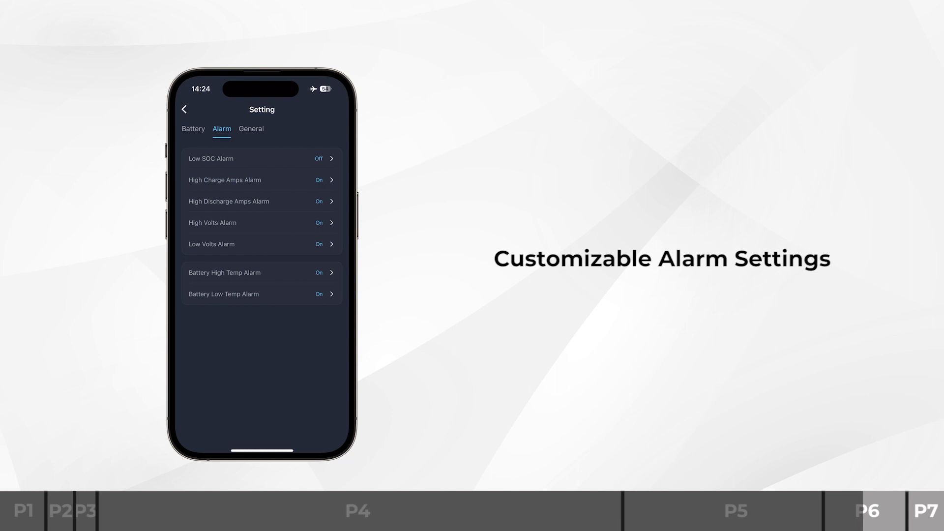
{"action": "left_click", "coordinate": [262, 158]}
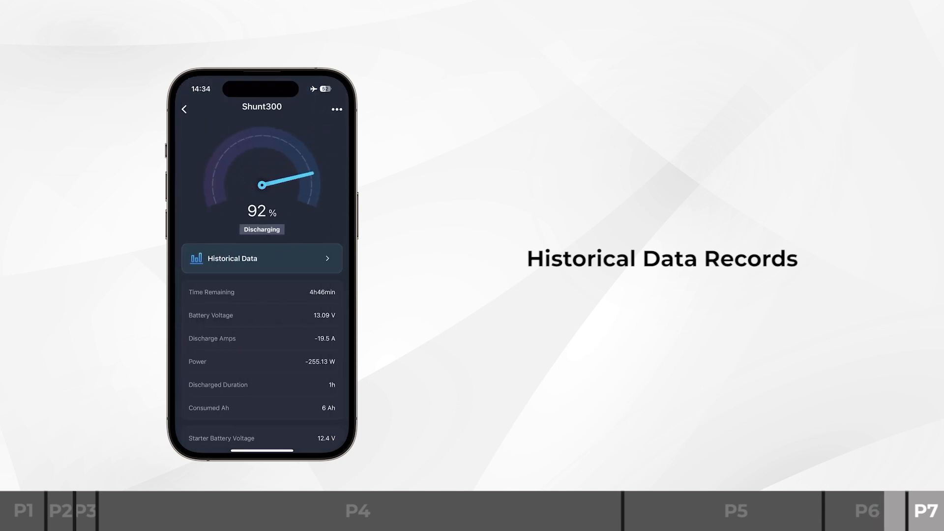
{"action": "left_click", "coordinate": [261, 259]}
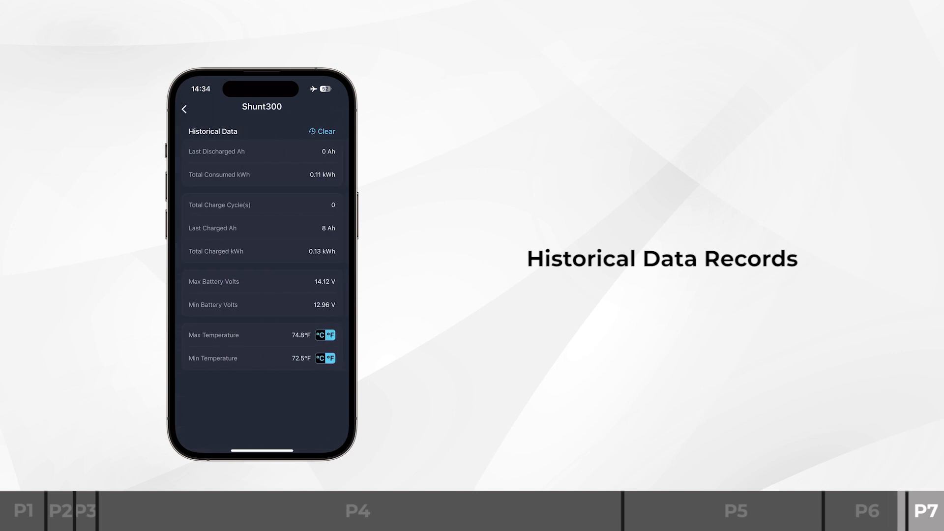
{"action": "left_click", "coordinate": [184, 110]}
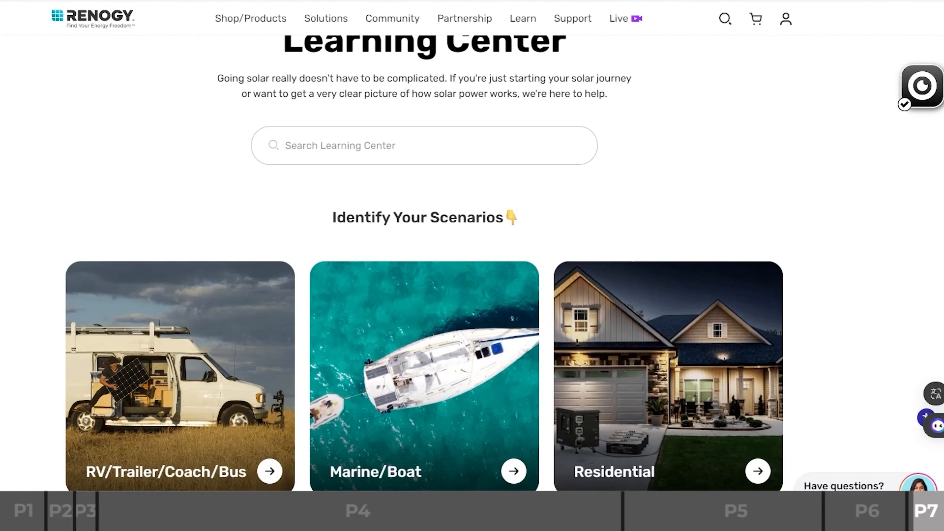
Scroll the Learning Center page down to the 'Which products are right for me?' categories
{"action": "scroll", "scroll_direction": "down", "scroll_amount": 3}
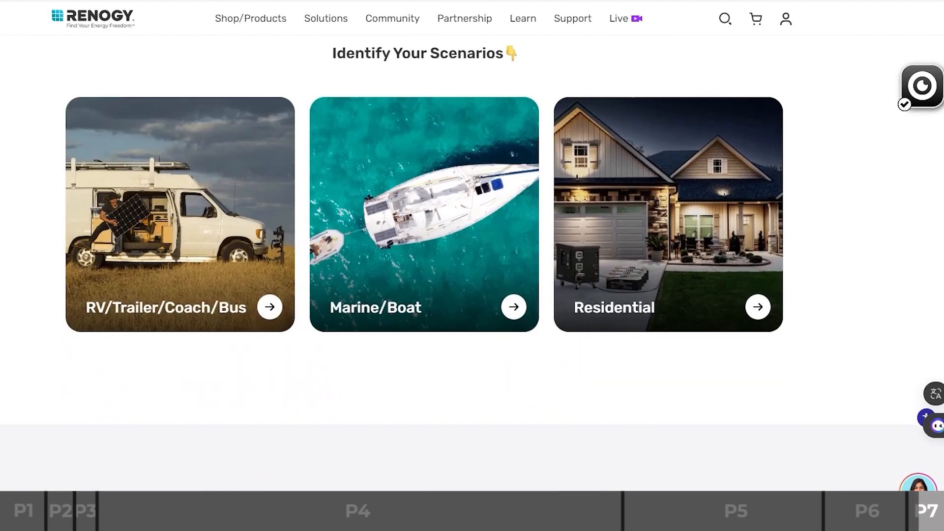
{"action": "scroll", "scroll_direction": "down", "scroll_amount": 3}
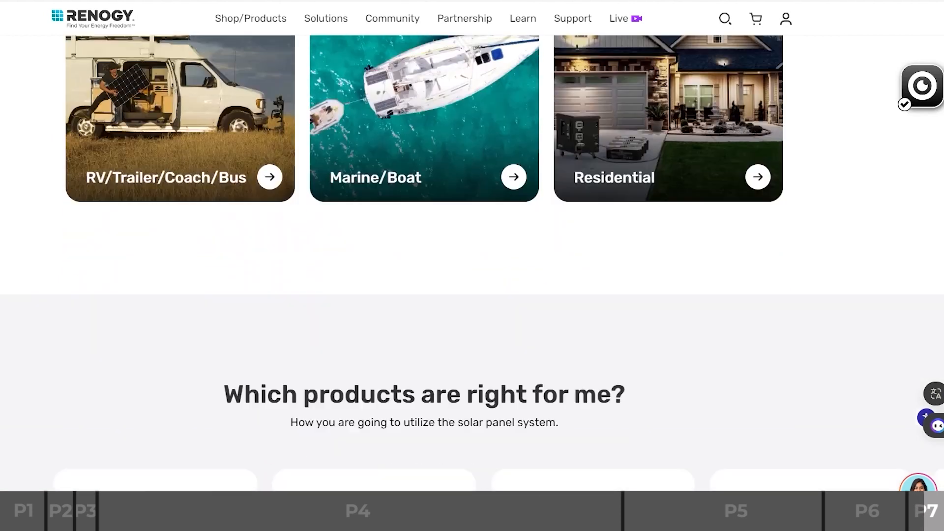
{"action": "scroll", "scroll_direction": "down", "scroll_amount": 3}
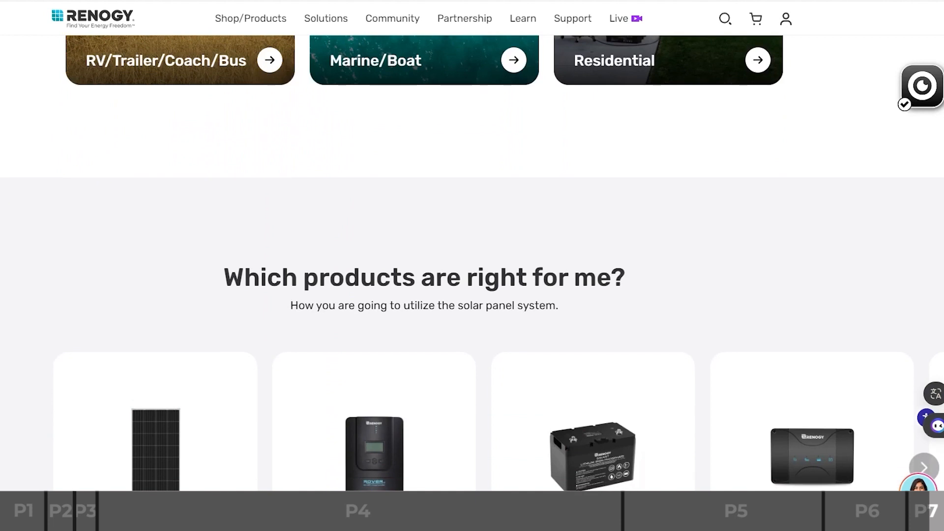
{"action": "scroll", "scroll_direction": "down", "scroll_amount": 3}
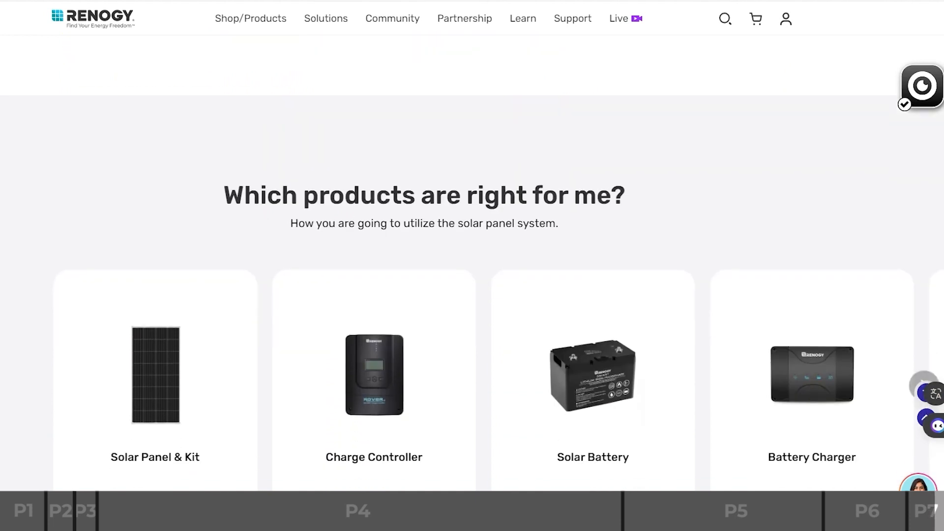
{"action": "scroll", "scroll_direction": "down", "scroll_amount": 3}
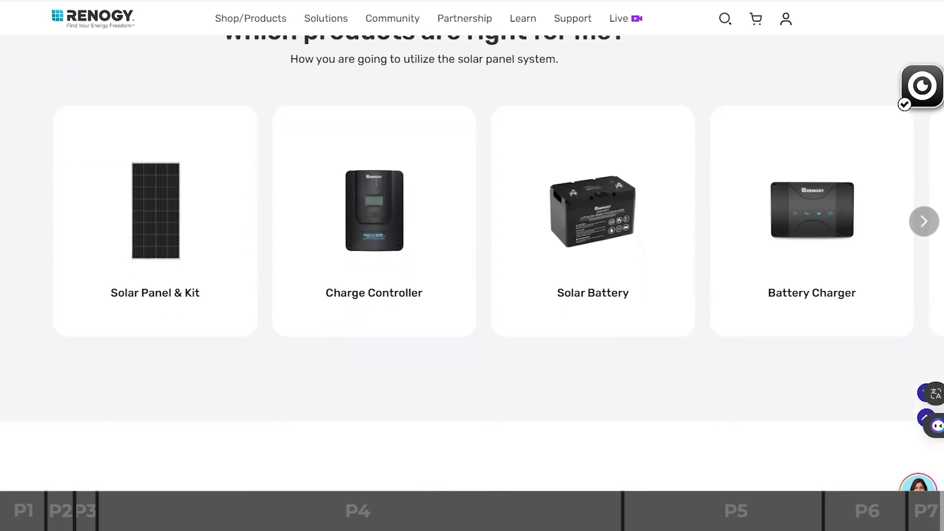